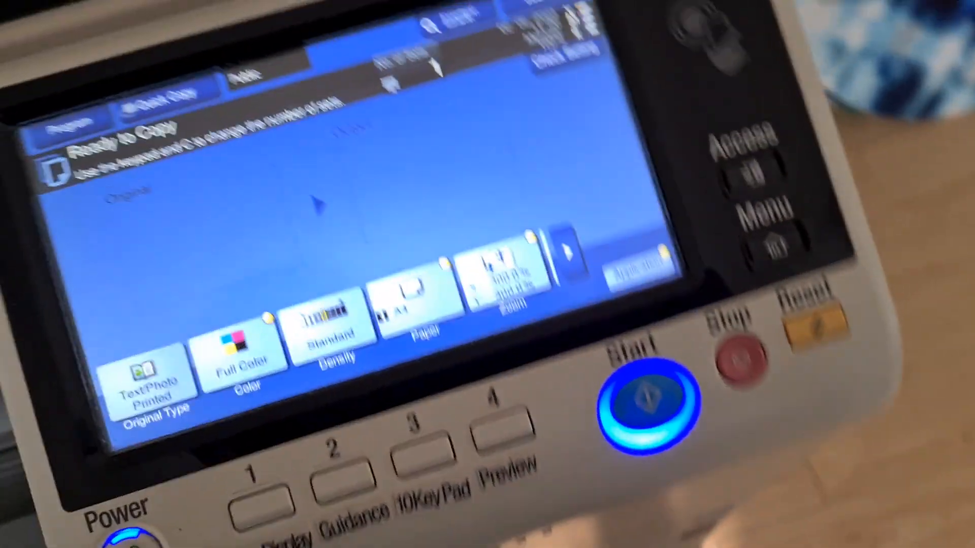
# - Enable Color Adjust in the application functions, then scan the 300% full-colour original and finish the job
pyautogui.click(668, 422)
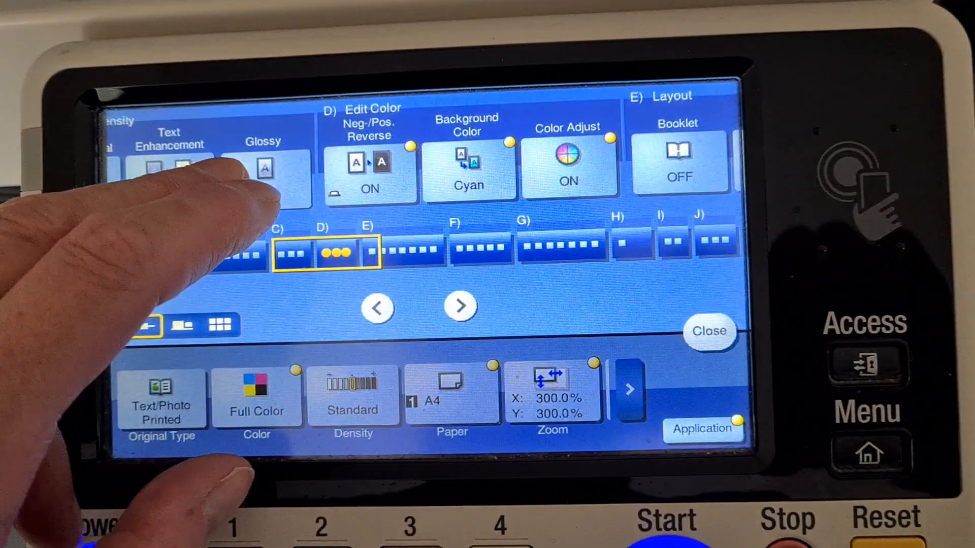
pyautogui.click(568, 160)
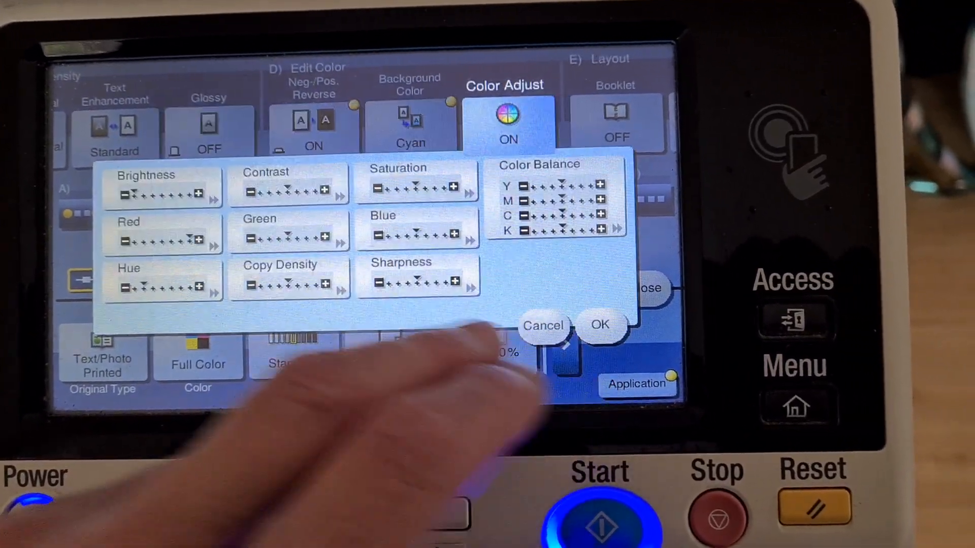
pyautogui.click(161, 237)
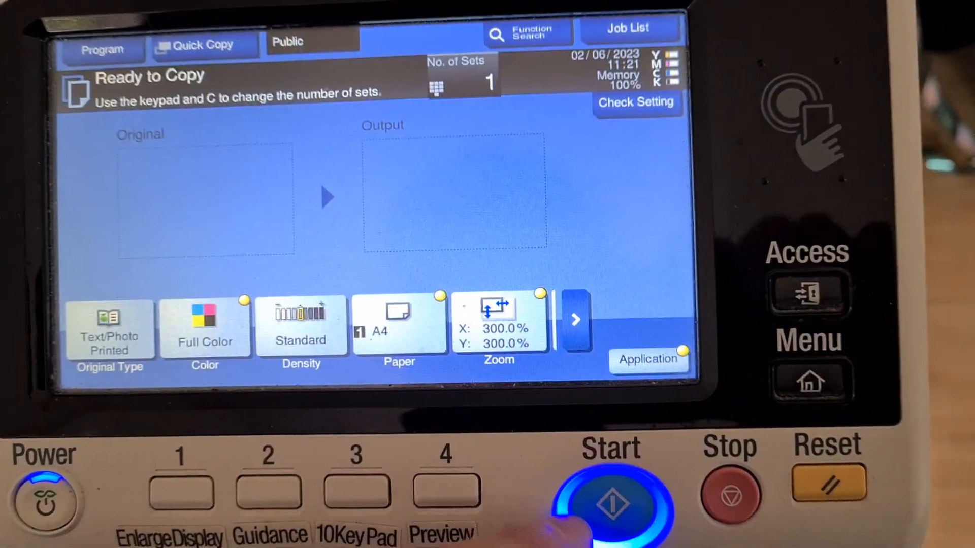
pyautogui.click(611, 500)
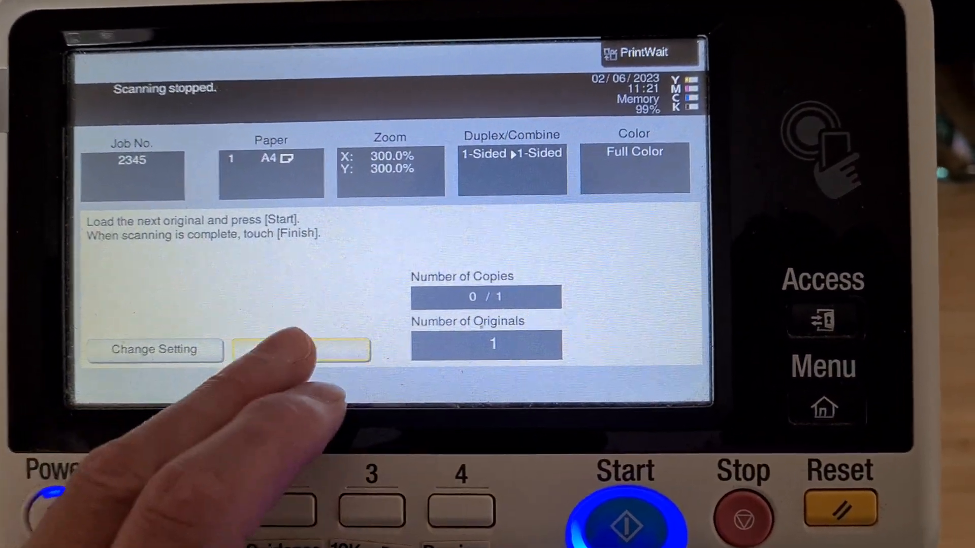
pyautogui.click(302, 350)
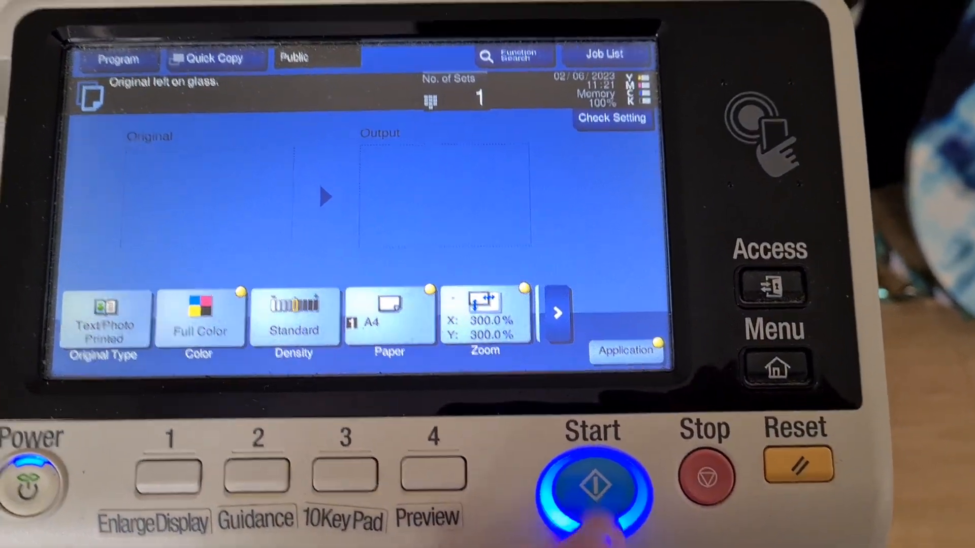
# - Change the copy background colour from Cyan to Plum in the Edit Color functions
pyautogui.click(591, 485)
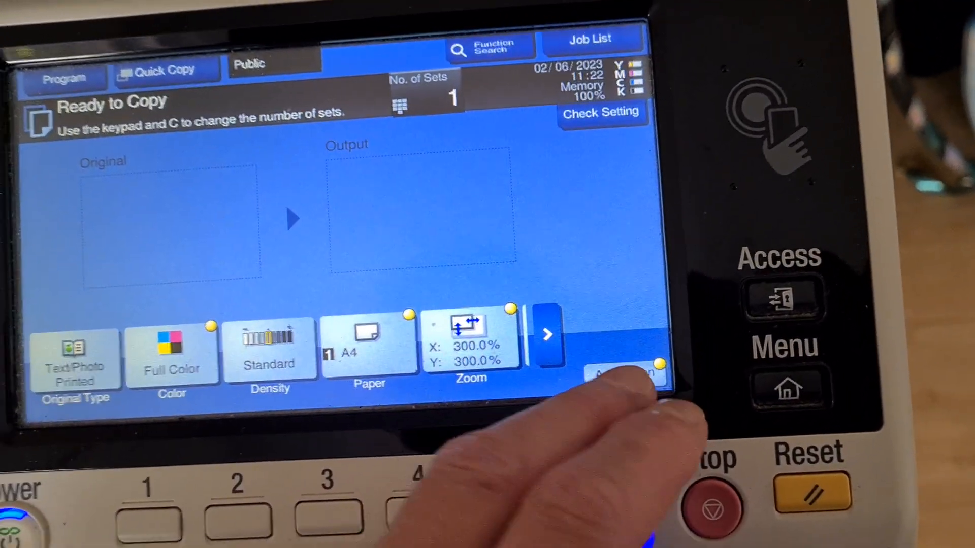
pyautogui.click(622, 372)
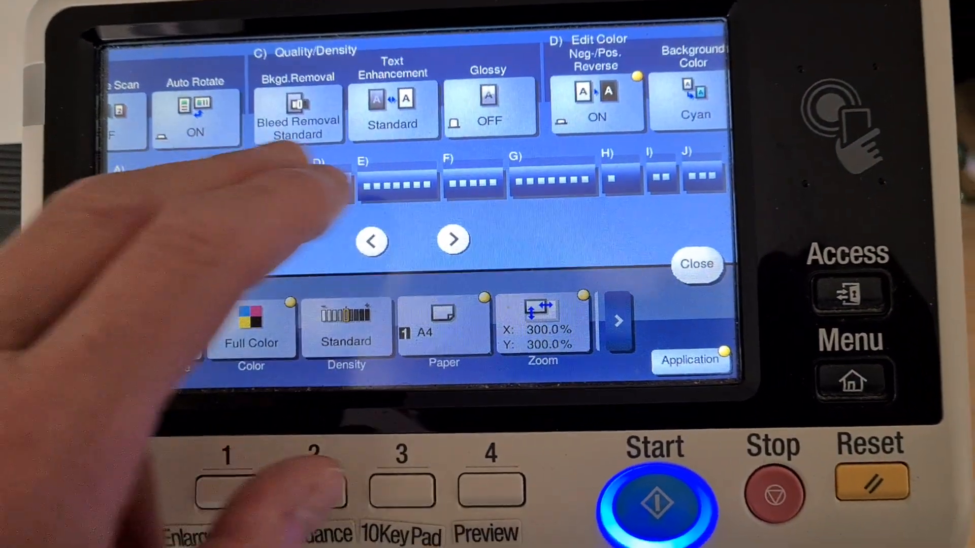
pyautogui.click(454, 240)
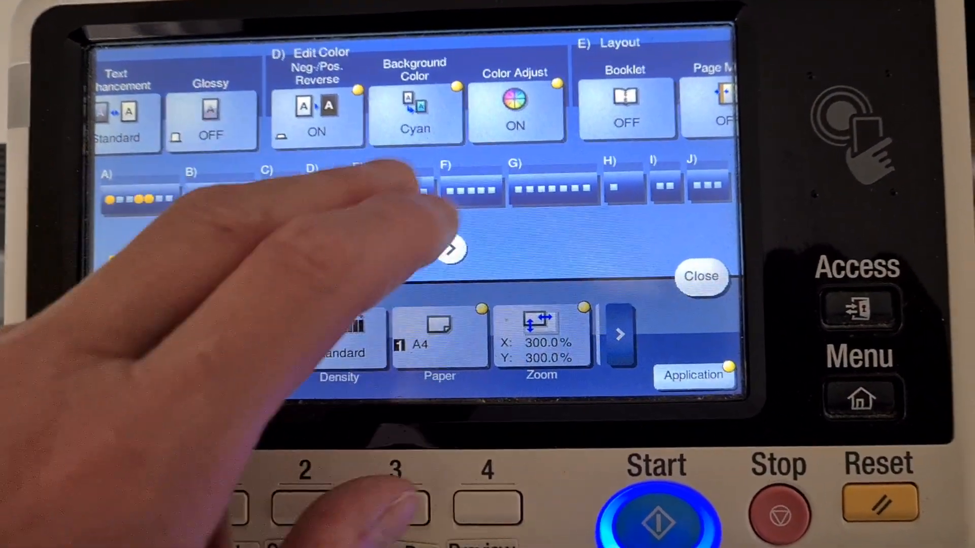
pyautogui.click(413, 112)
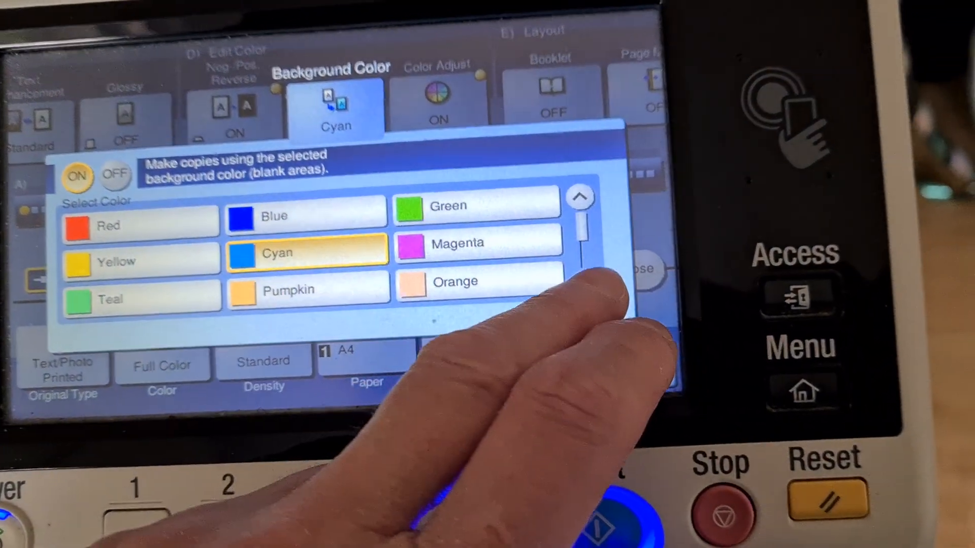
pyautogui.click(627, 292)
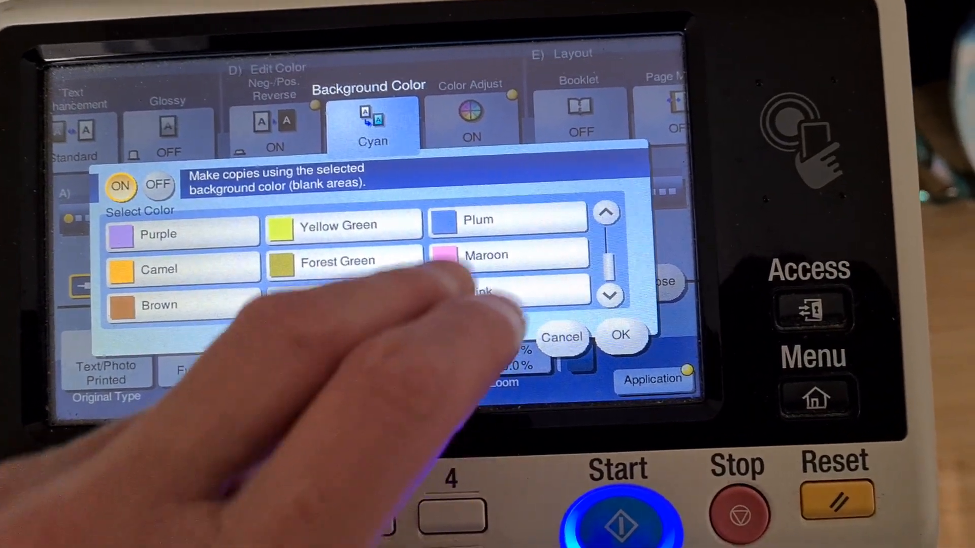
pyautogui.click(619, 334)
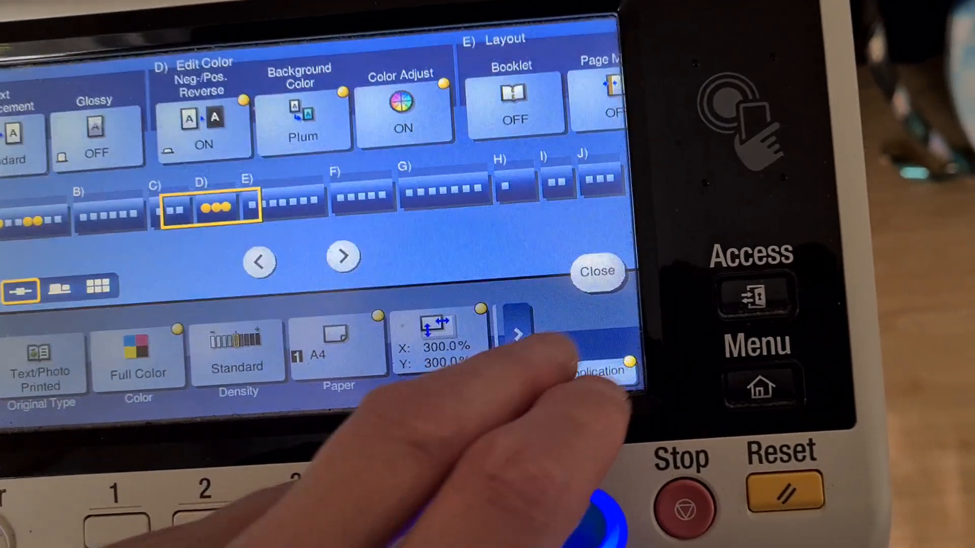
# - Confirm Color Adjust is on and scan the original with the plum background at 300%
pyautogui.click(403, 102)
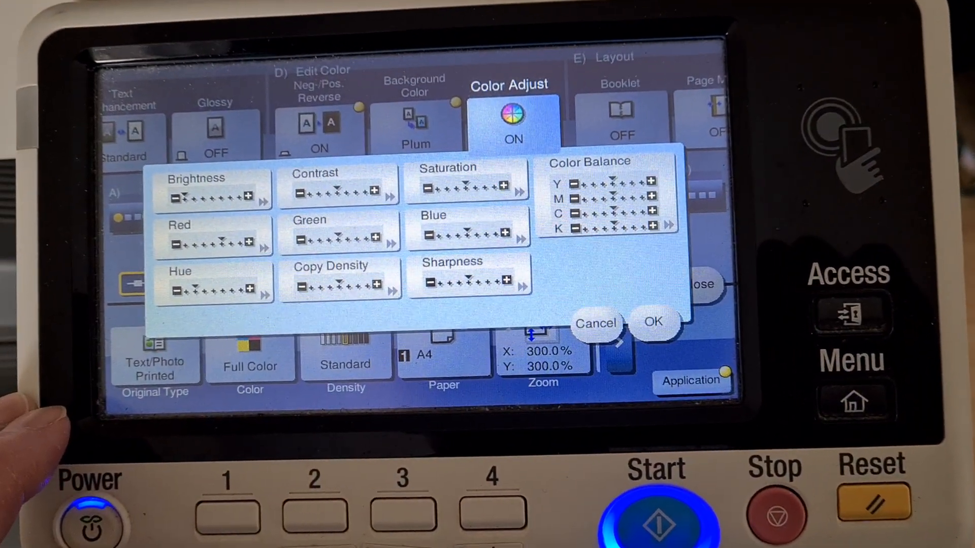
pyautogui.click(212, 284)
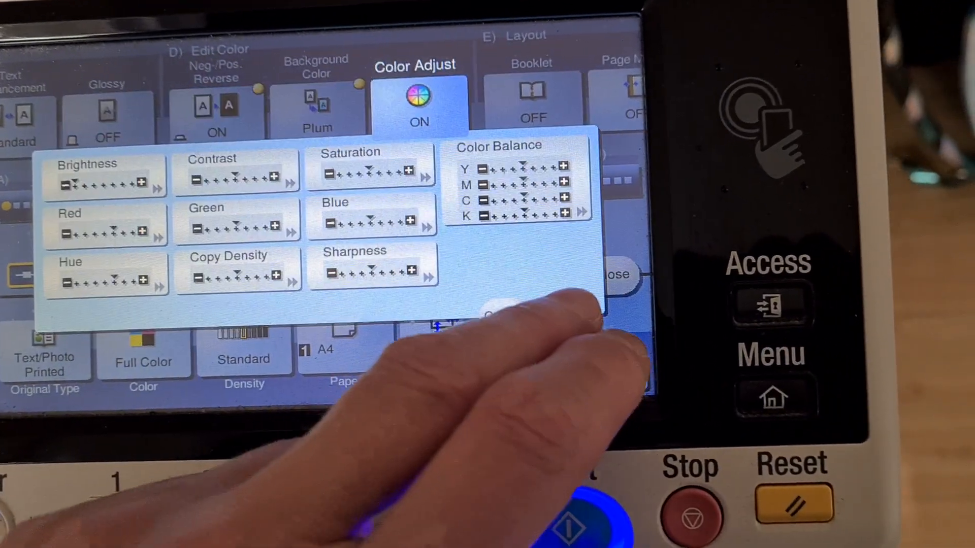
pyautogui.click(578, 522)
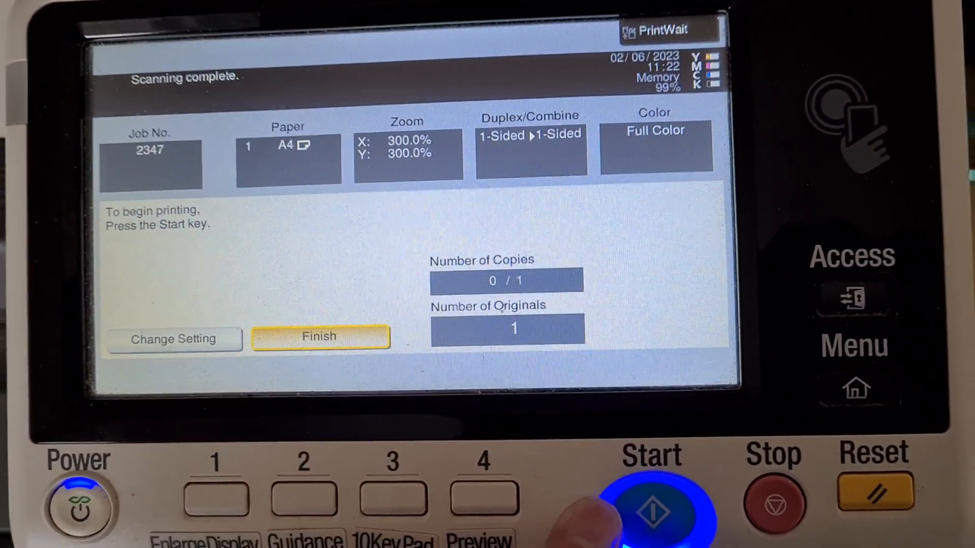
# - Print the scanned plum-background 300% copy
pyautogui.click(650, 510)
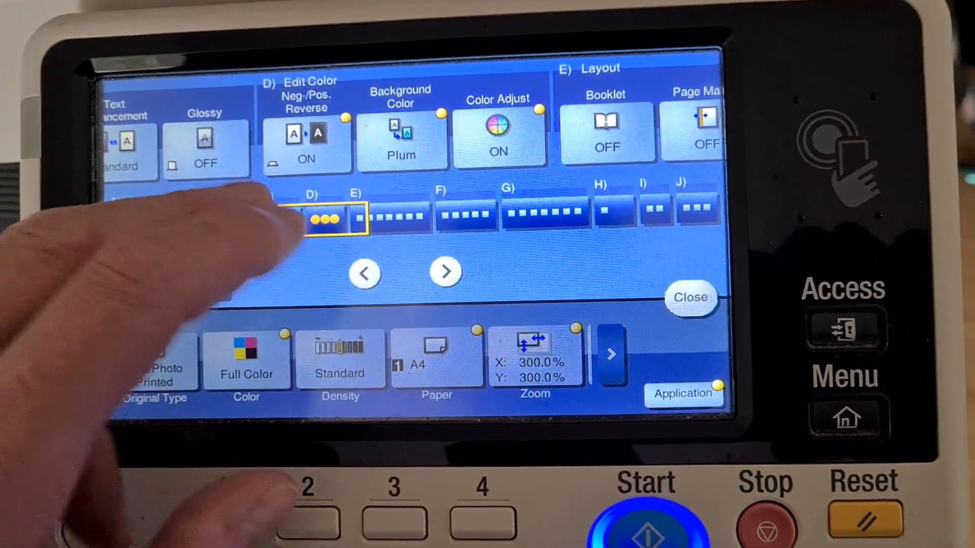
# - Change the copy background colour from Plum to Green and confirm it
pyautogui.click(401, 137)
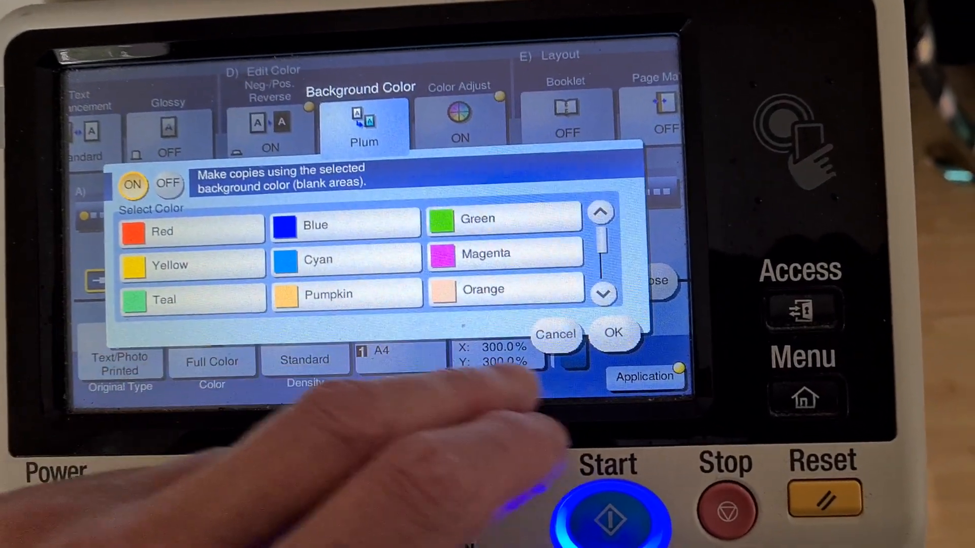
pyautogui.click(600, 294)
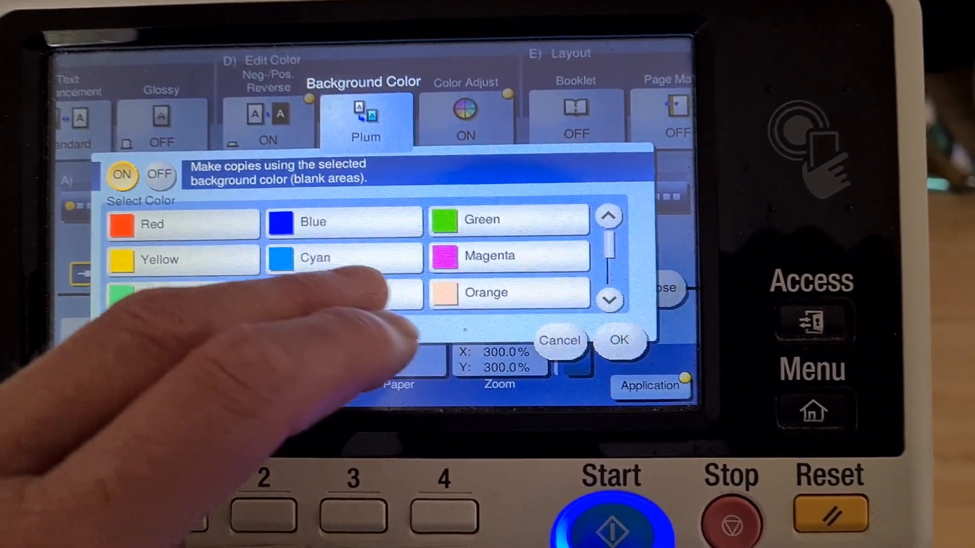
pyautogui.click(459, 219)
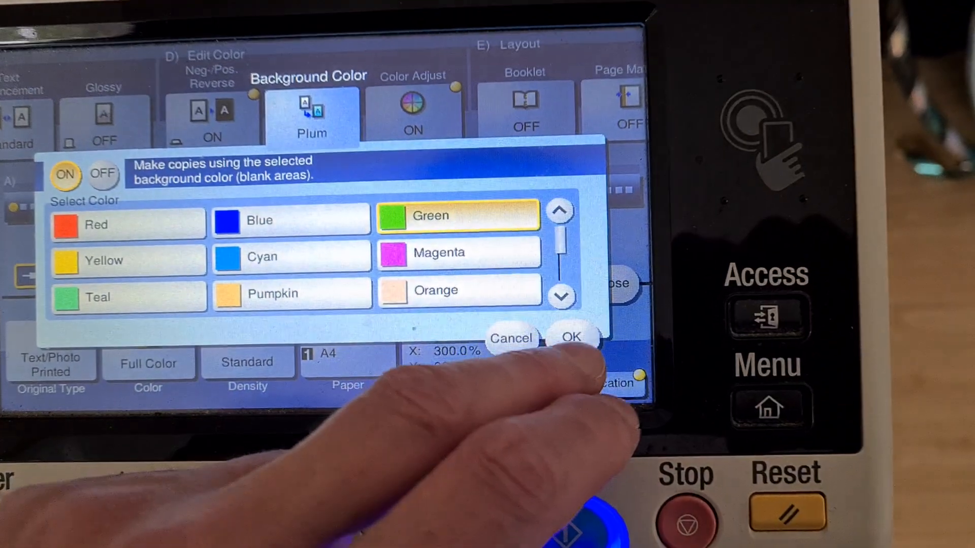
pyautogui.click(570, 337)
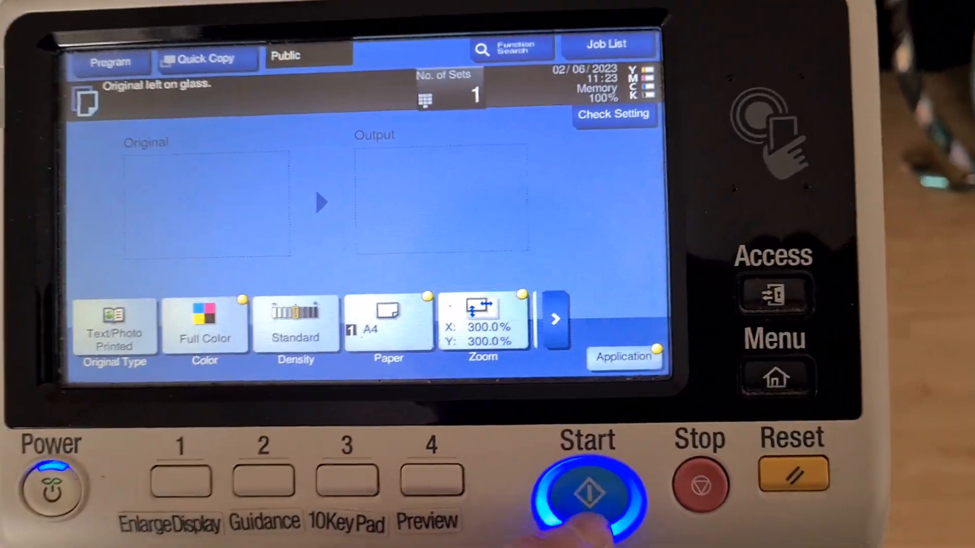
# - Scan the original and print the green-background 300% copy
pyautogui.click(588, 492)
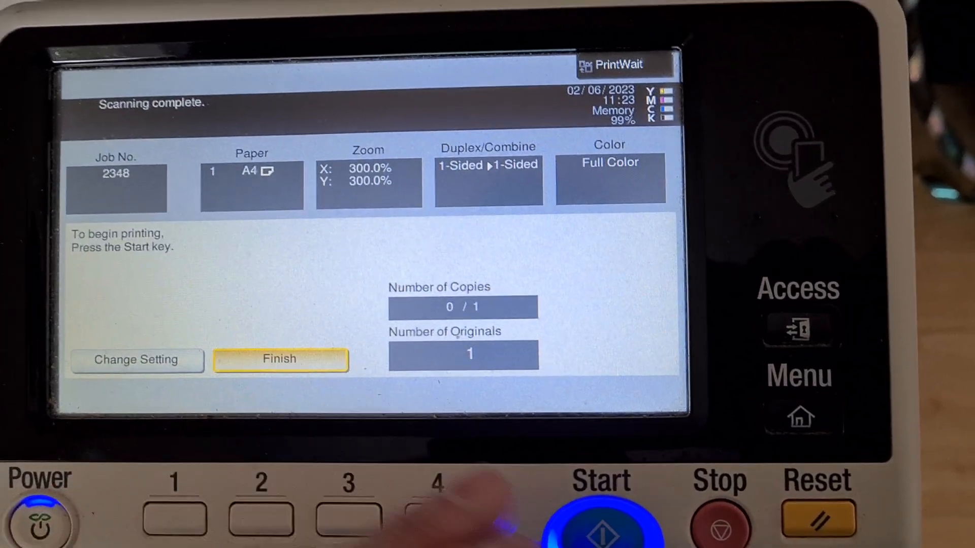
pyautogui.click(599, 518)
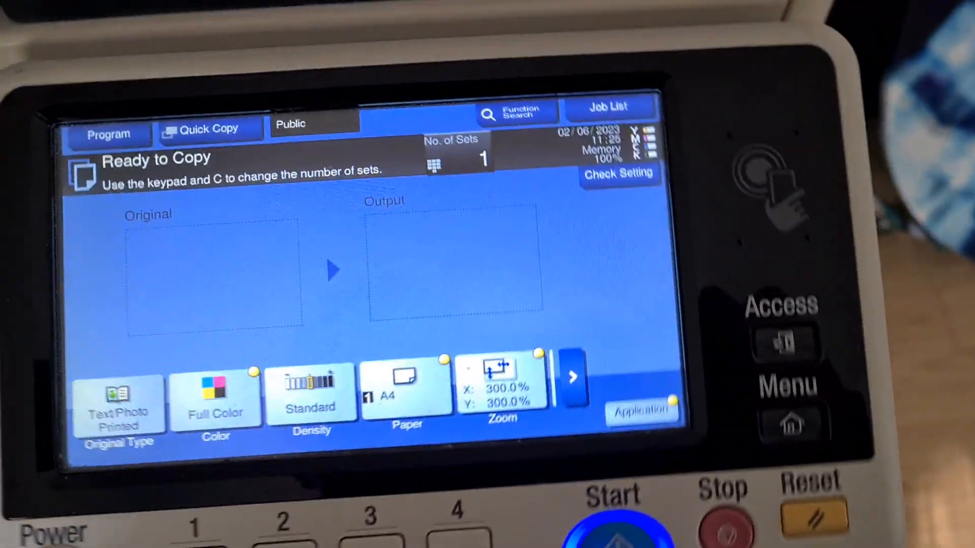
# - Set the zoom ratio to 140% enlargement
pyautogui.click(500, 386)
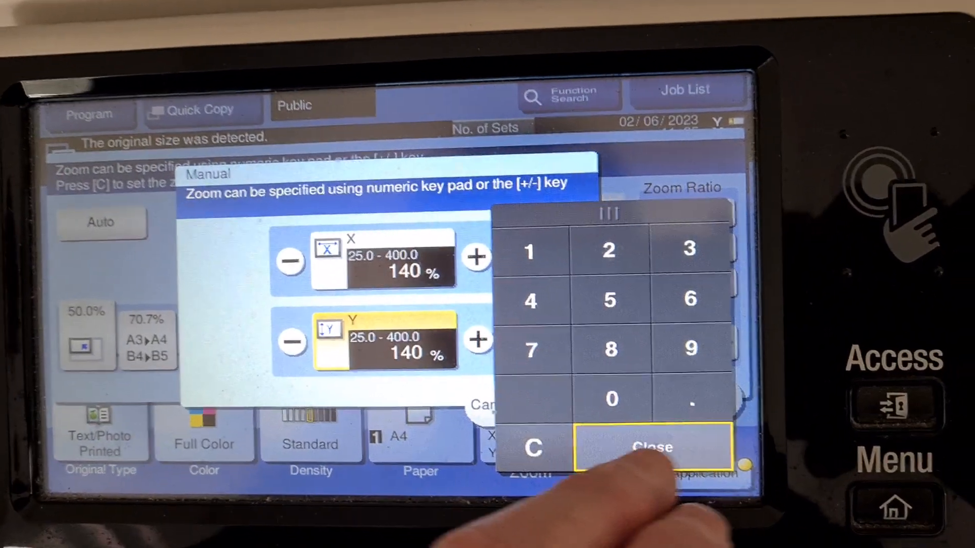
pyautogui.click(651, 446)
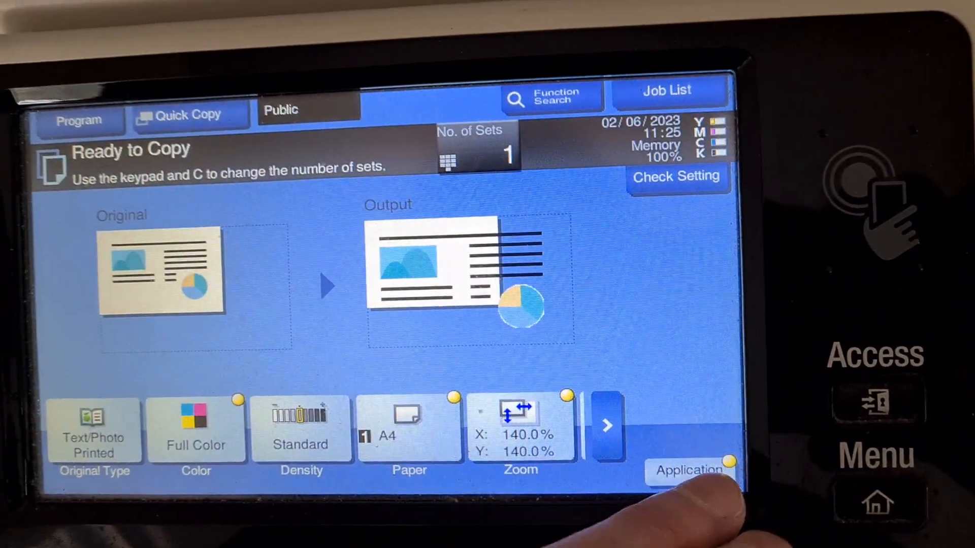
# - Make the background colour Magenta and start scanning the original
pyautogui.click(691, 470)
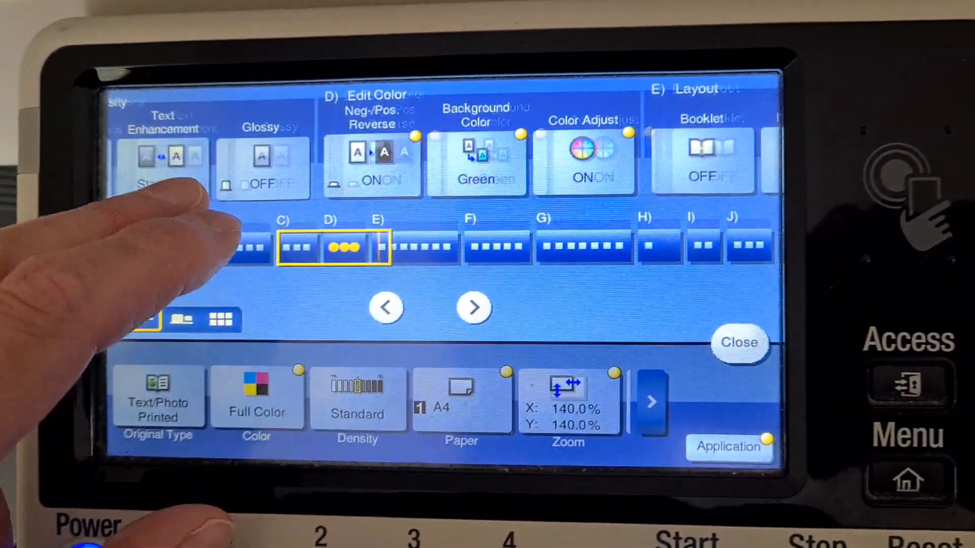
pyautogui.click(478, 161)
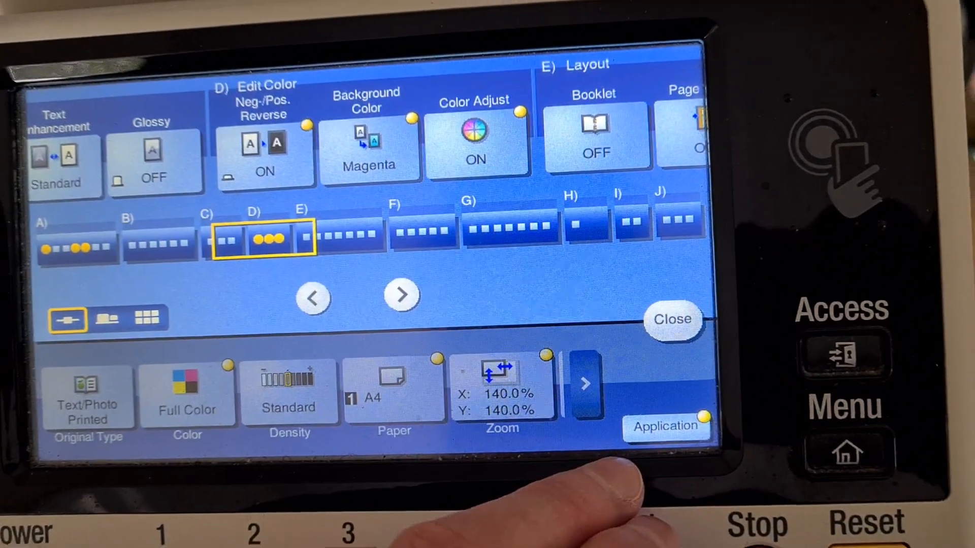
pyautogui.click(672, 319)
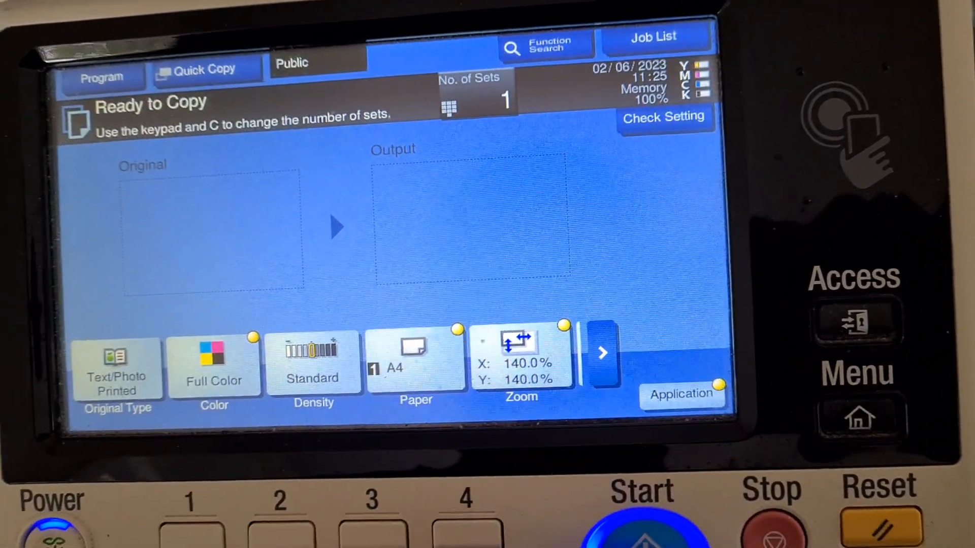
pyautogui.click(640, 524)
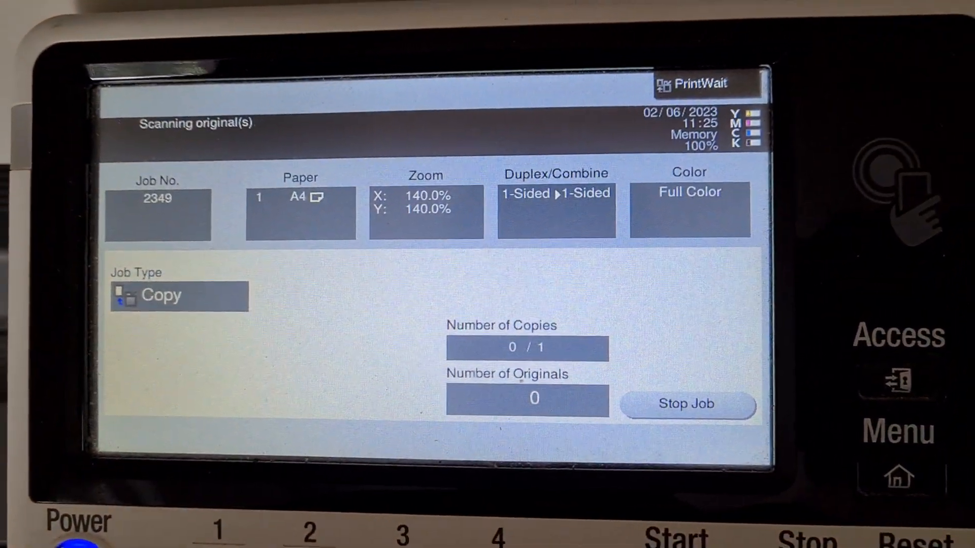